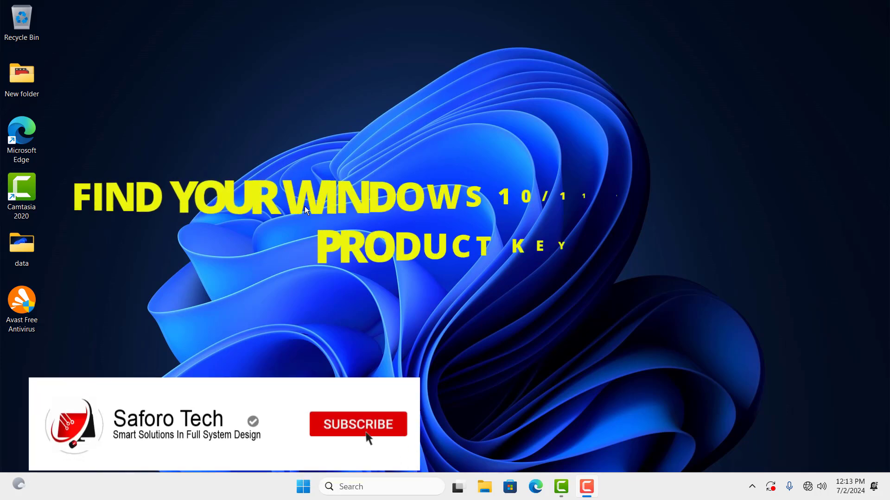
Search the taskbar for 'regedit' and launch Registry Editor.
left_click(365, 438)
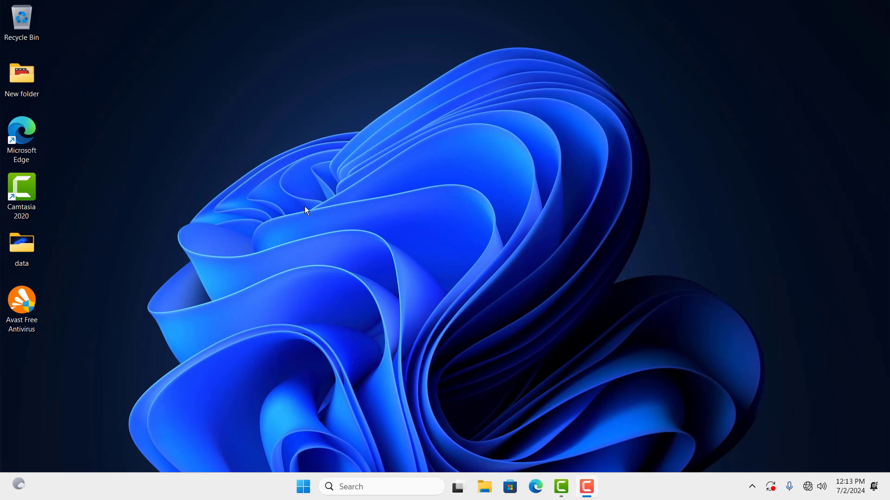
mouse_move(375, 229)
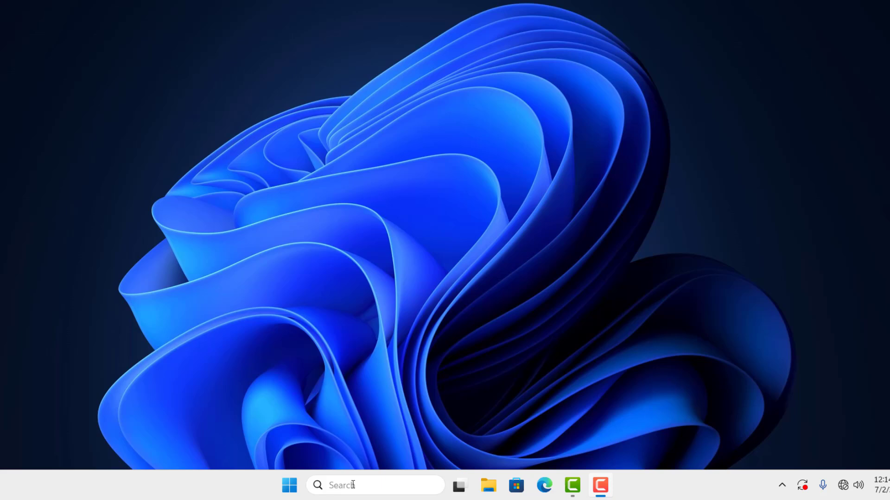
type("regedit")
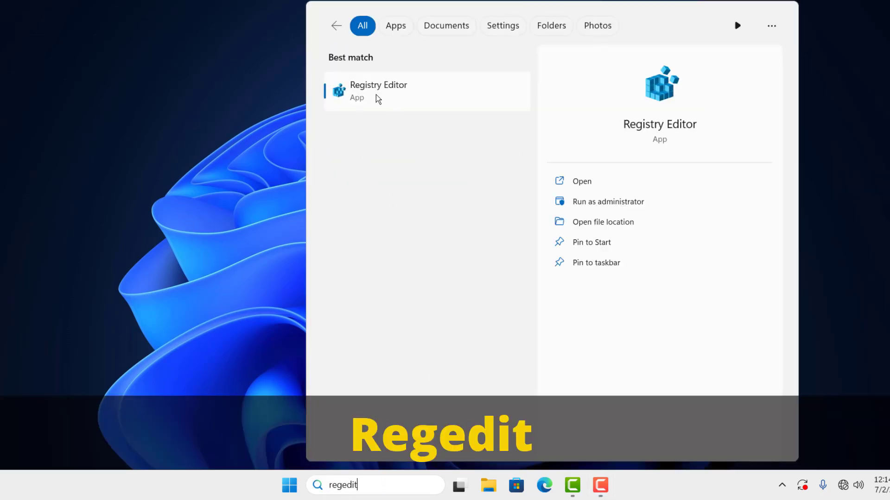
left_click(378, 91)
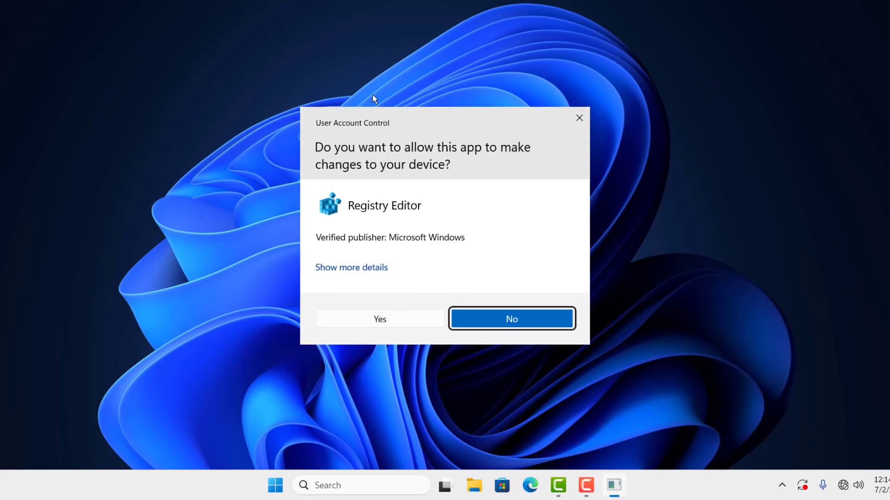
Approve the User Account Control prompt so Registry Editor opens.
left_click(380, 319)
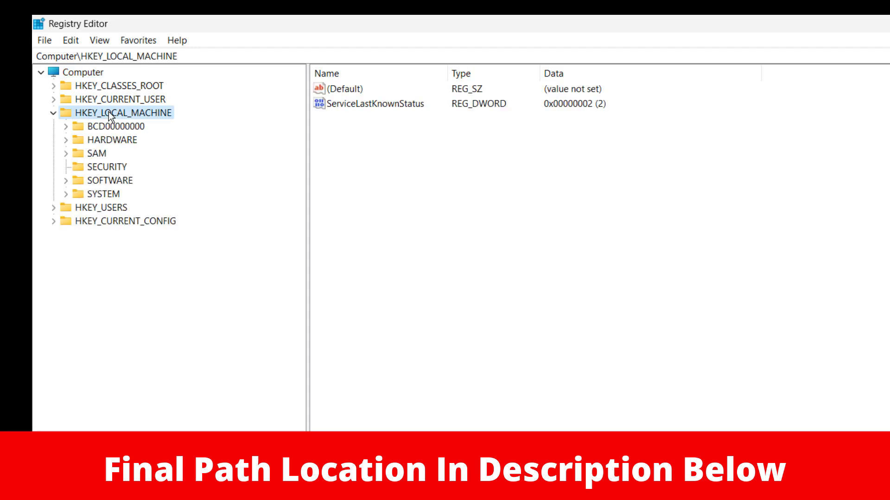
mouse_move(93, 179)
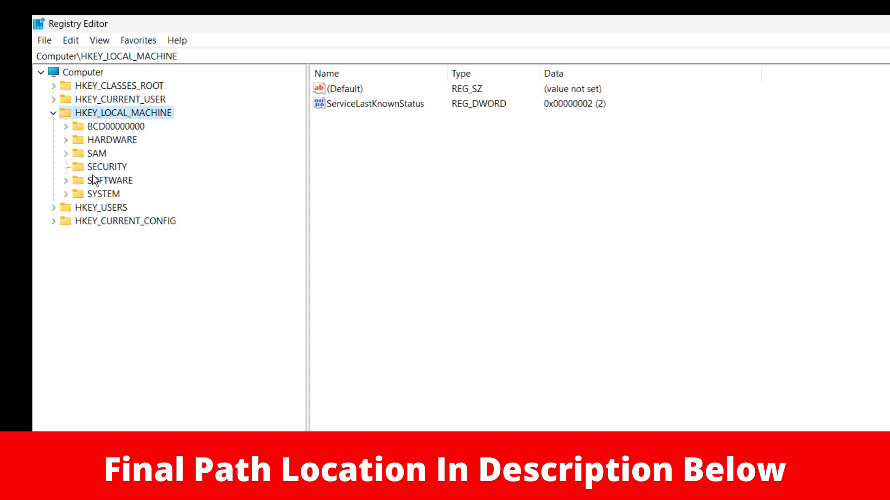
Navigate to SOFTWARE\Microsoft\Windows NT\CurrentVersion to show build and product name.
left_click(104, 180)
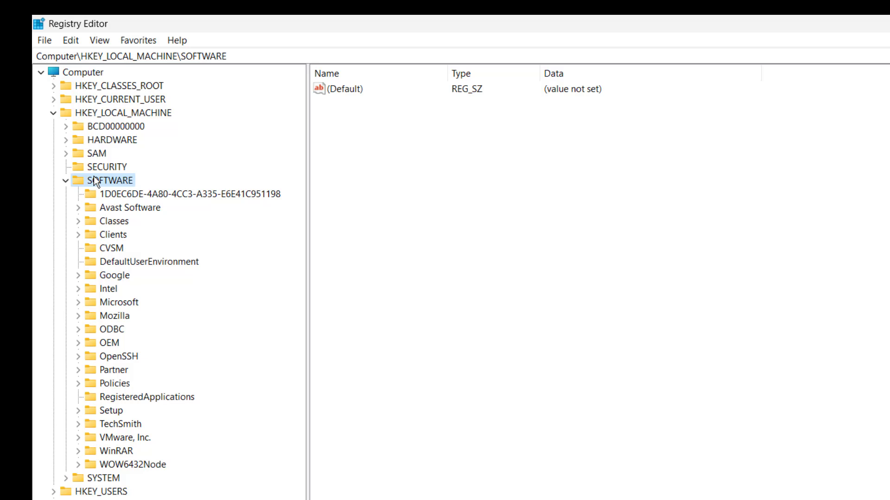
mouse_move(132, 304)
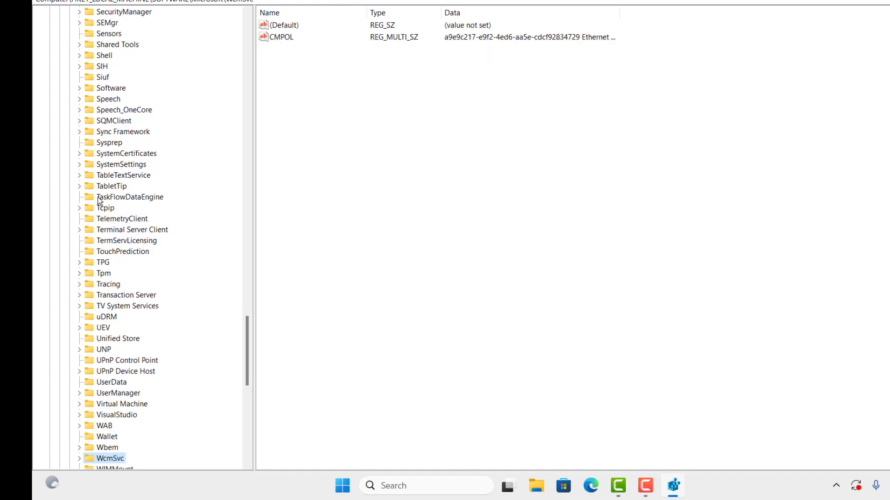
left_click(153, 458)
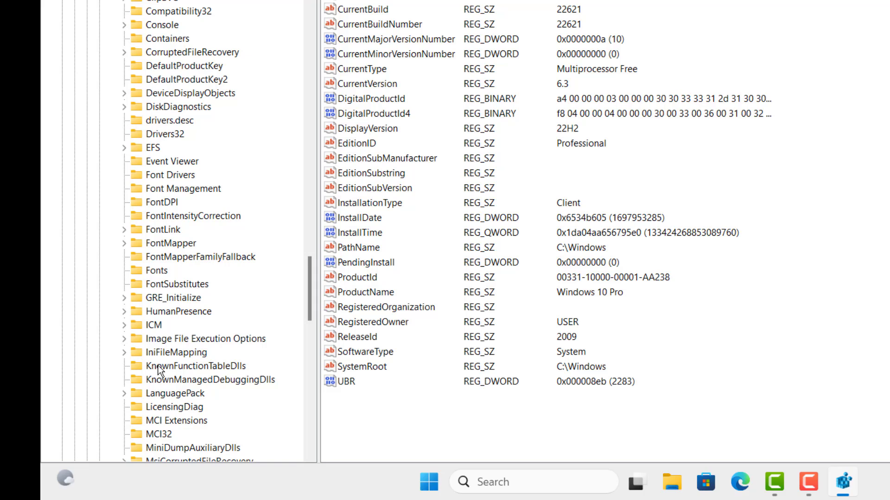
Select the SoftwareProtectionPlatform key and open its BackupProductKeyDefault value.
left_click(202, 448)
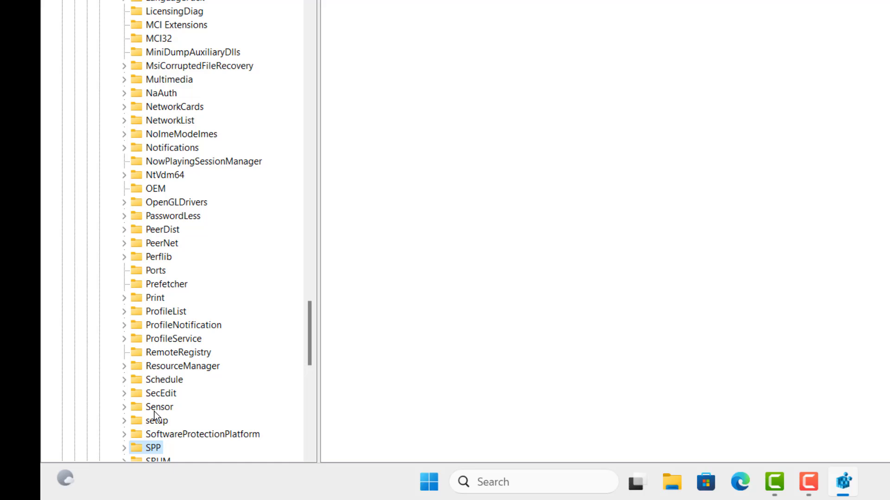
mouse_move(318, 341)
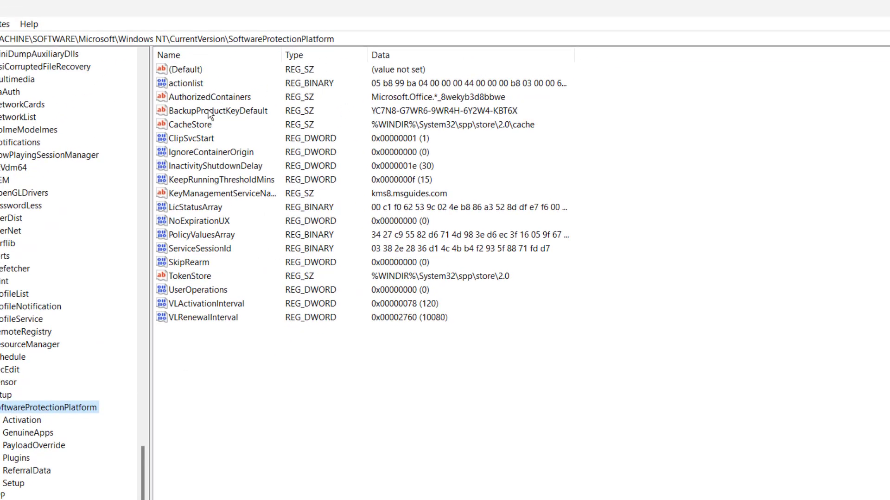
left_click(218, 111)
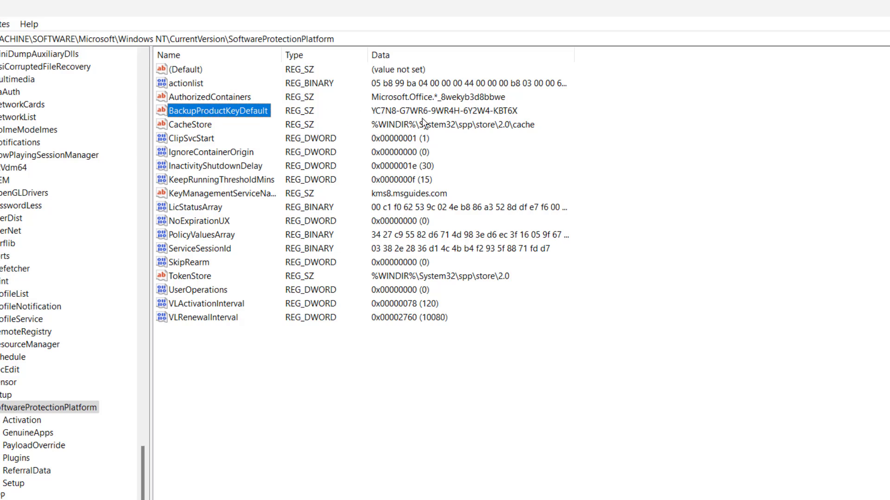
mouse_move(448, 115)
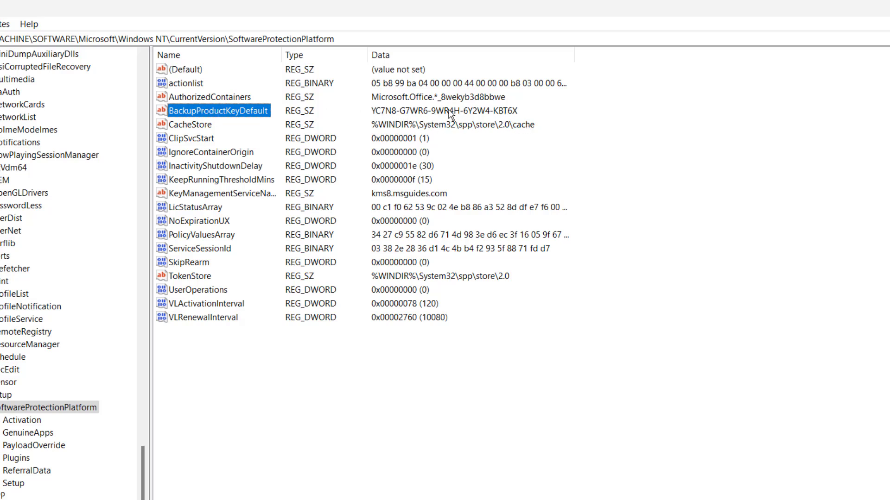
double_click(219, 110)
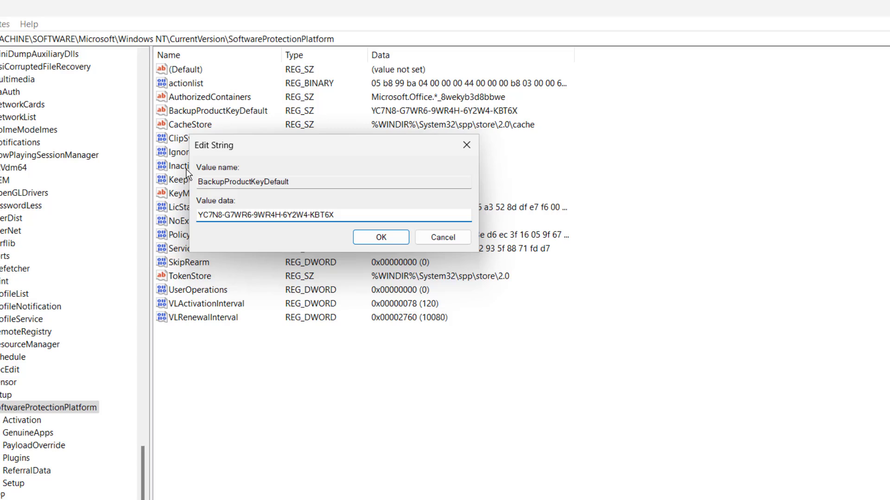
mouse_move(379, 197)
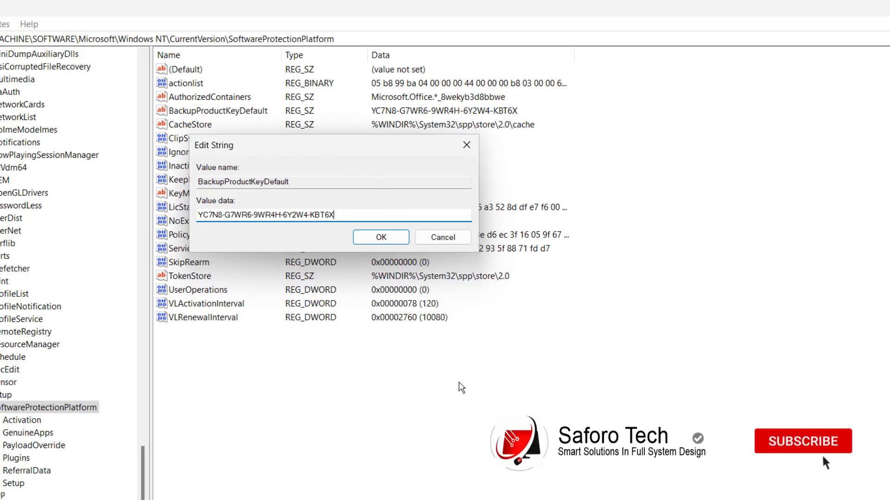
left_click(804, 442)
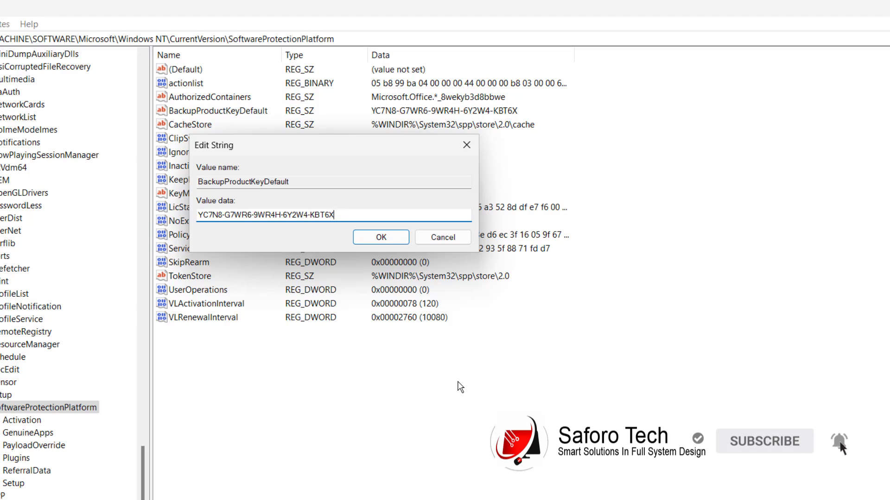